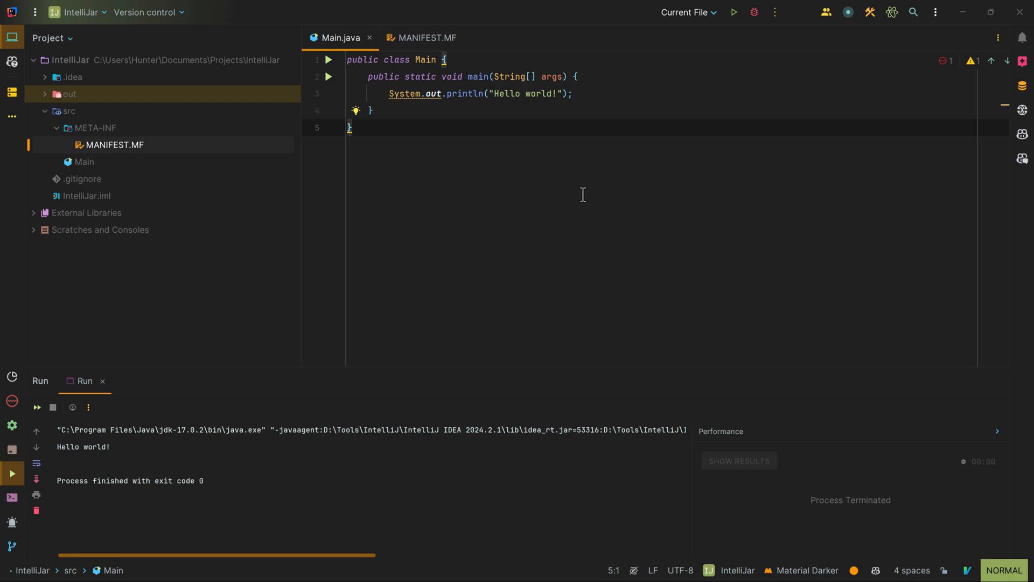
pyautogui.moveTo(577, 183)
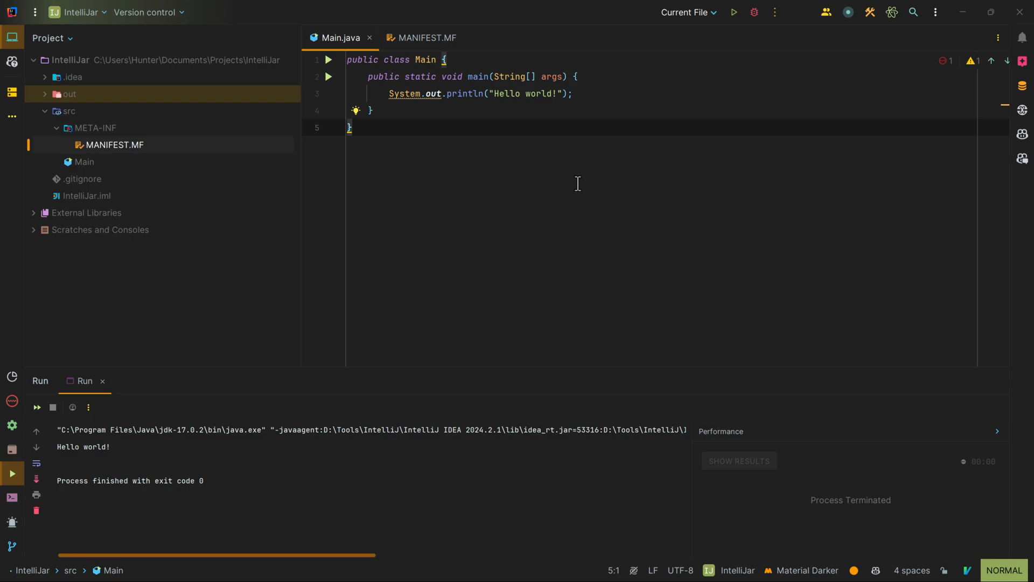
pyautogui.moveTo(733, 12)
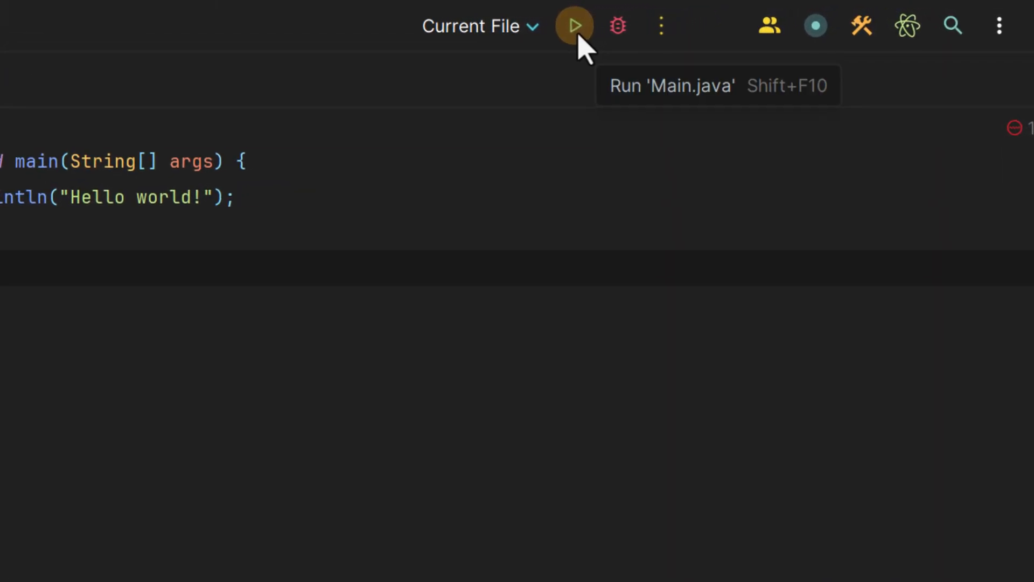
pyautogui.moveTo(475, 26)
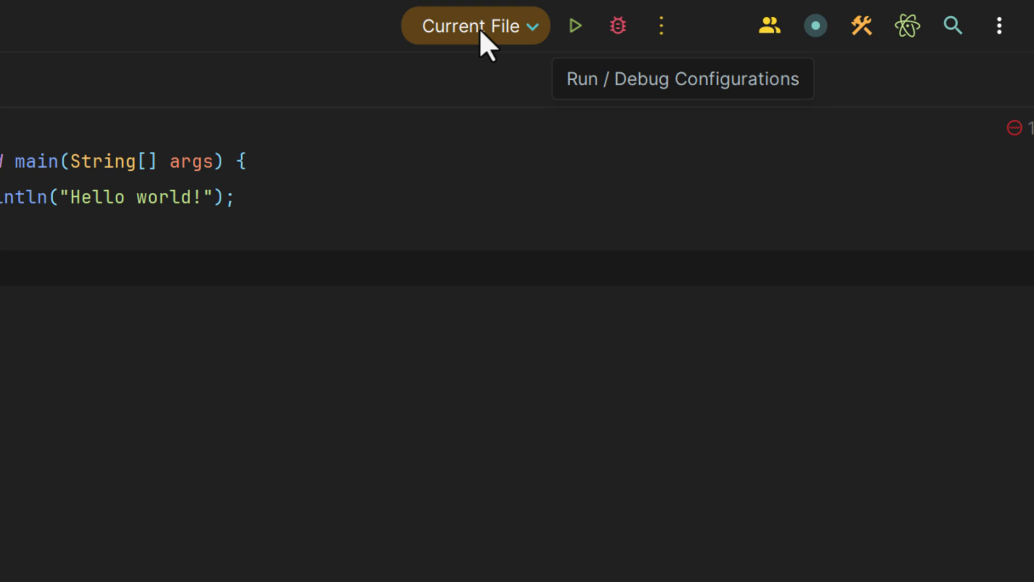
pyautogui.moveTo(575, 25)
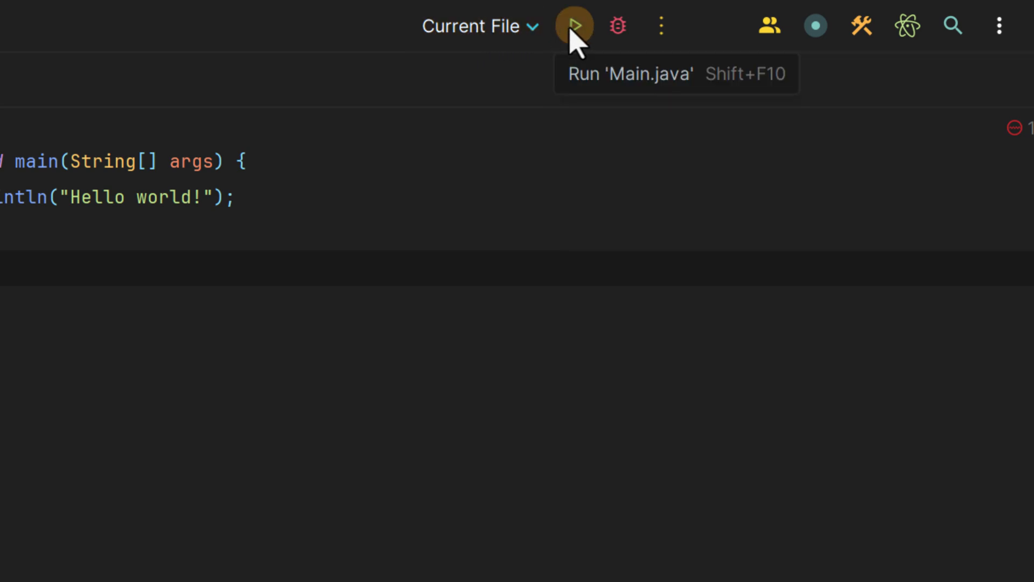
# Step: Run Main.java as the current file so 'Hello world!' prints in the Run panel
pyautogui.click(572, 26)
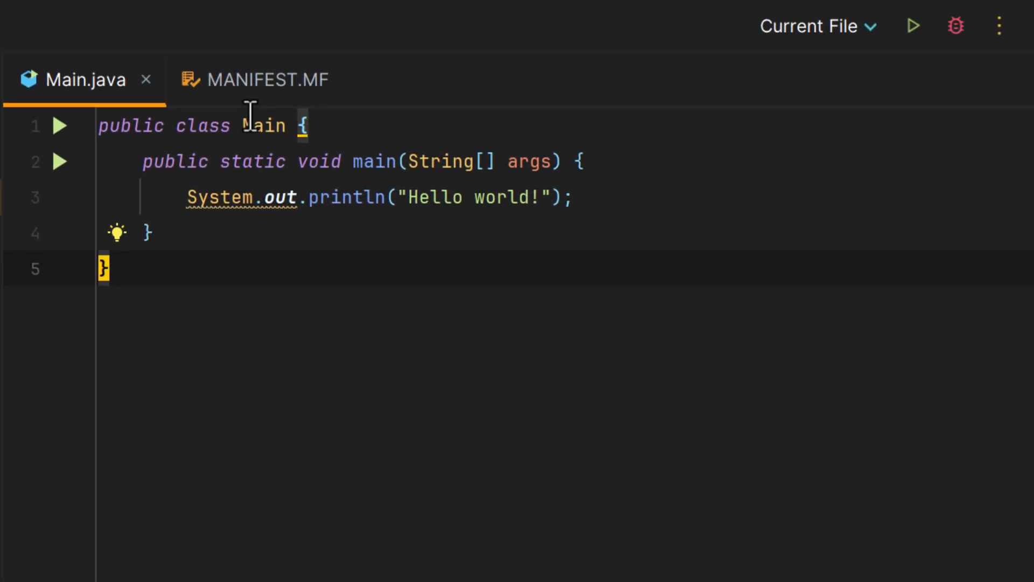
# Step: Switch the editor to MANIFEST.MF, which declares Main-Class: Main
pyautogui.click(256, 78)
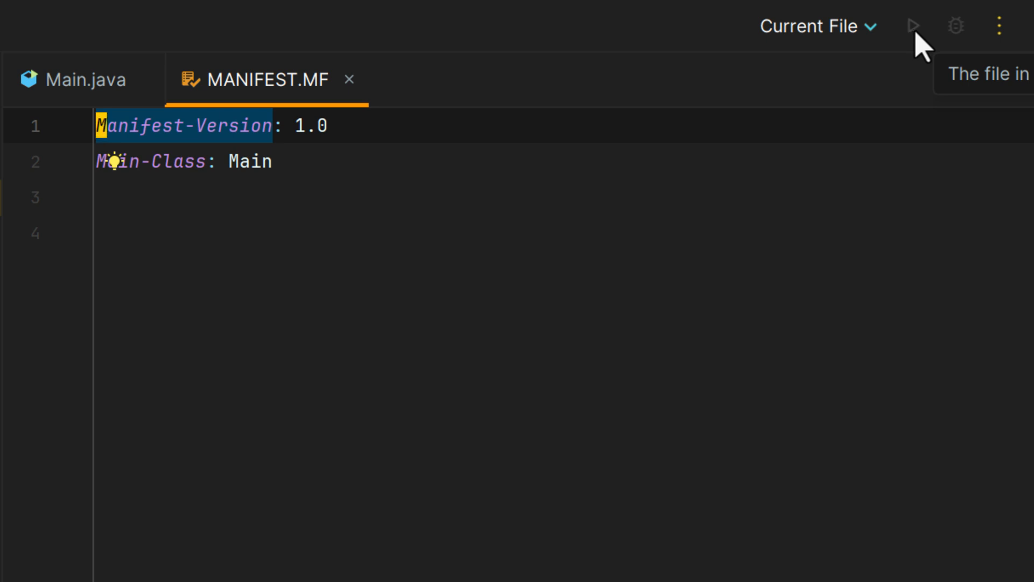
pyautogui.moveTo(533, 71)
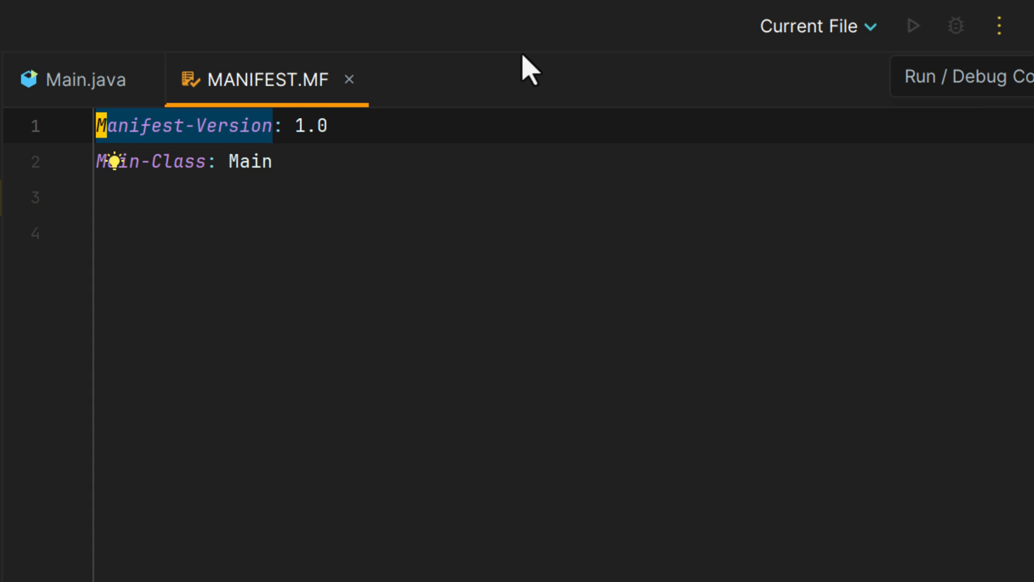
pyautogui.moveTo(617, 98)
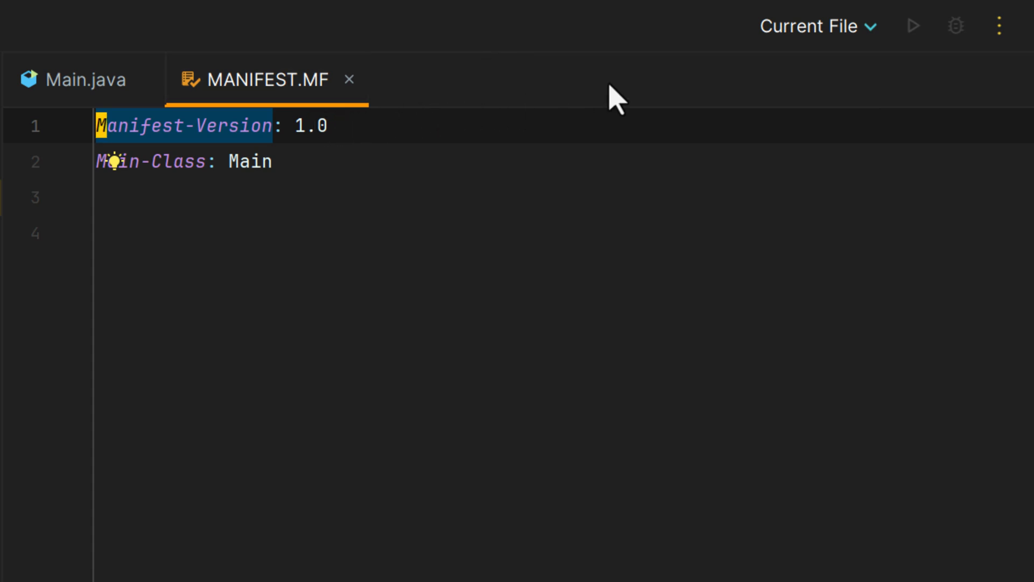
pyautogui.moveTo(916, 26)
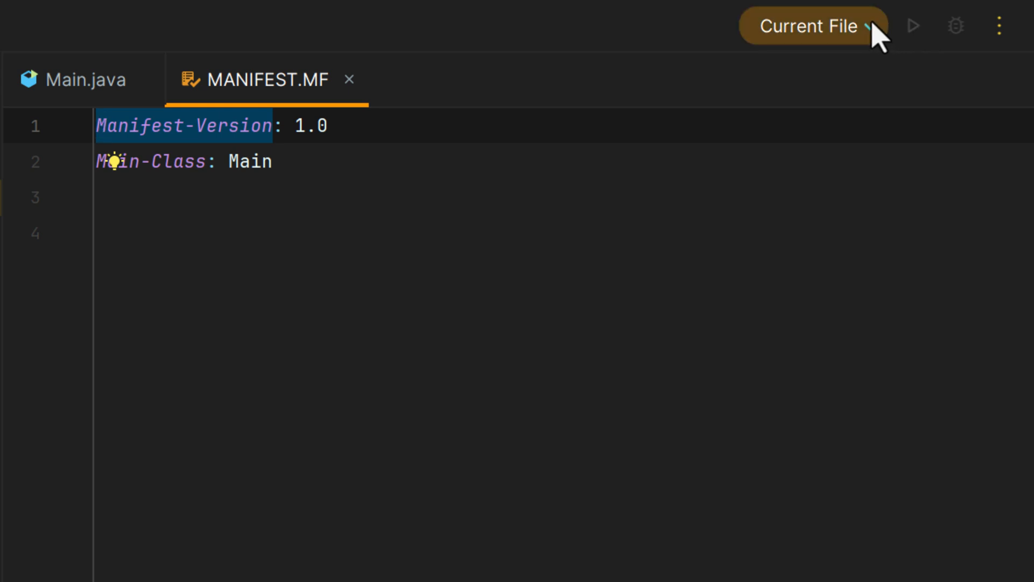
# Step: Add an Application run configuration named 'Run' via Edit Configurations and browse for its main class
pyautogui.click(815, 26)
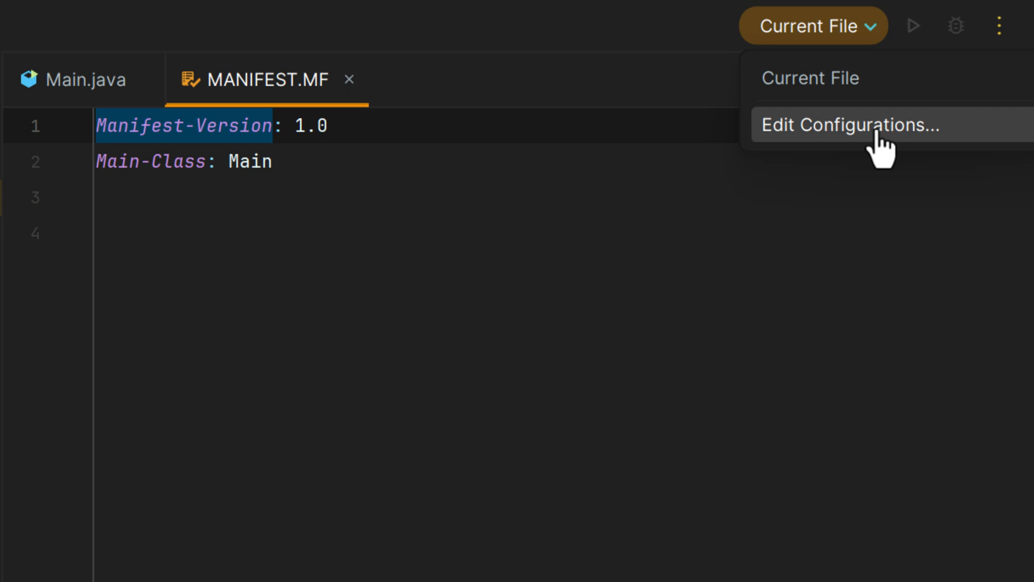
pyautogui.click(849, 125)
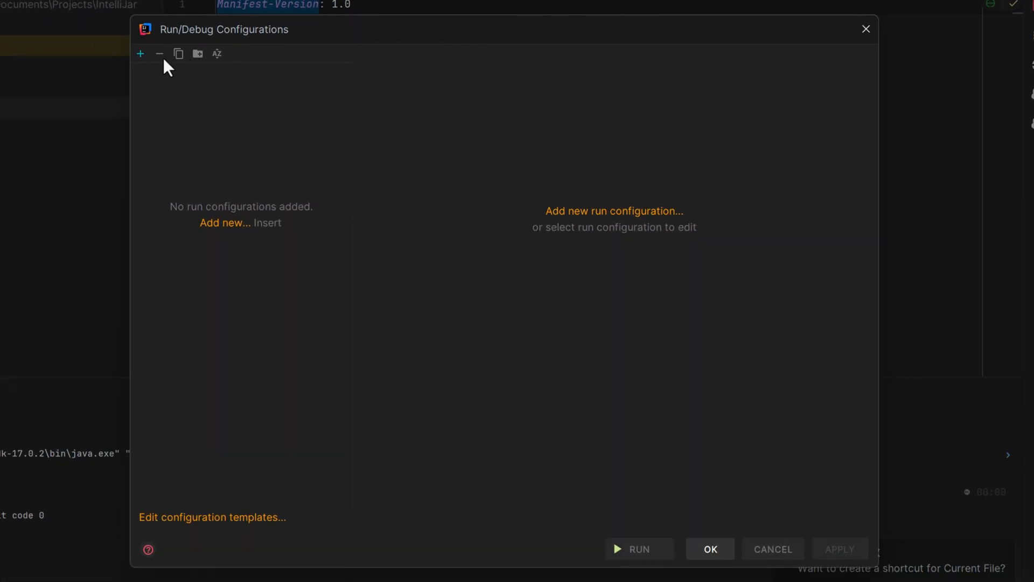
pyautogui.click(140, 54)
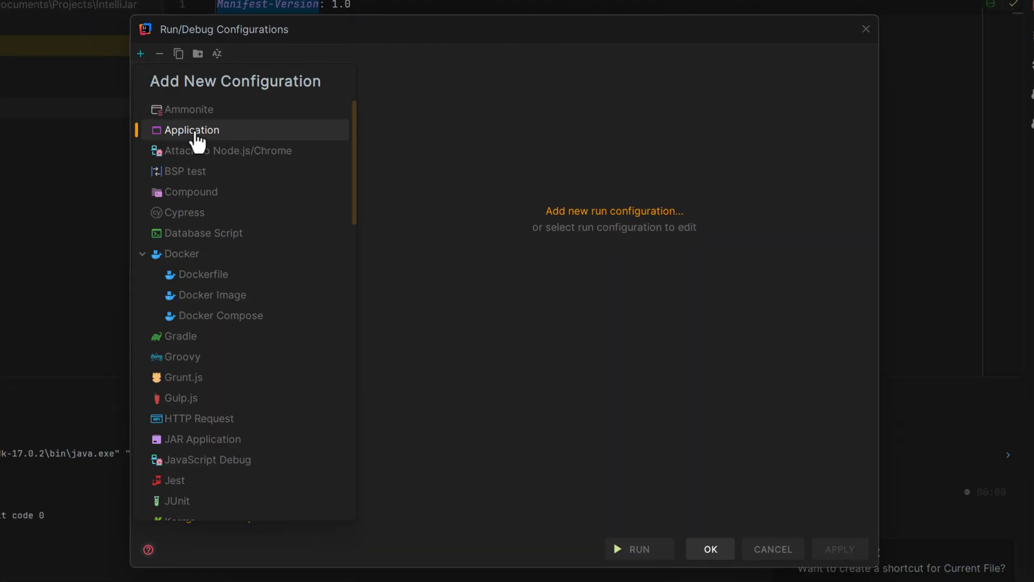
pyautogui.click(192, 129)
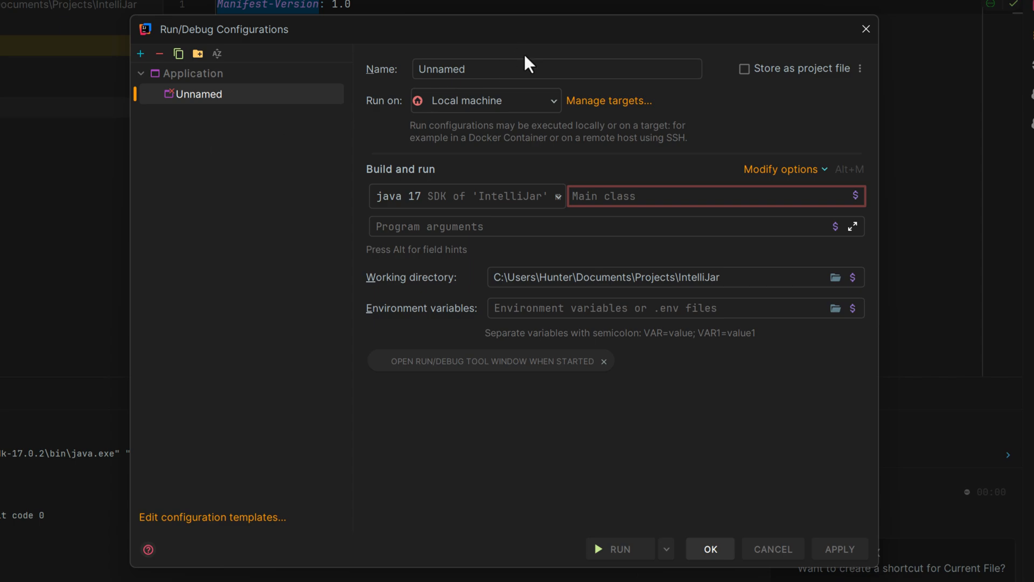
pyautogui.write('Run')
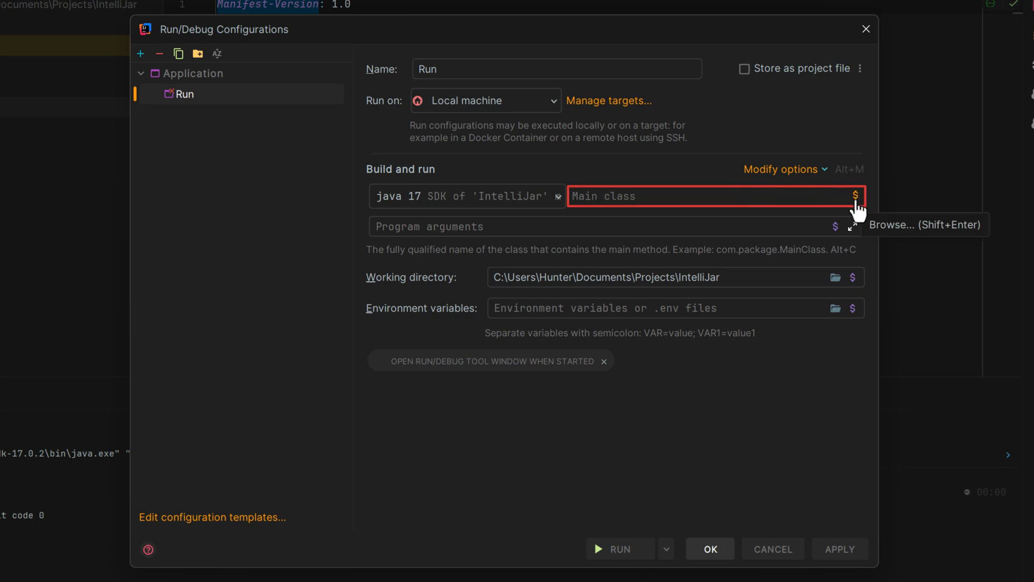
pyautogui.click(856, 196)
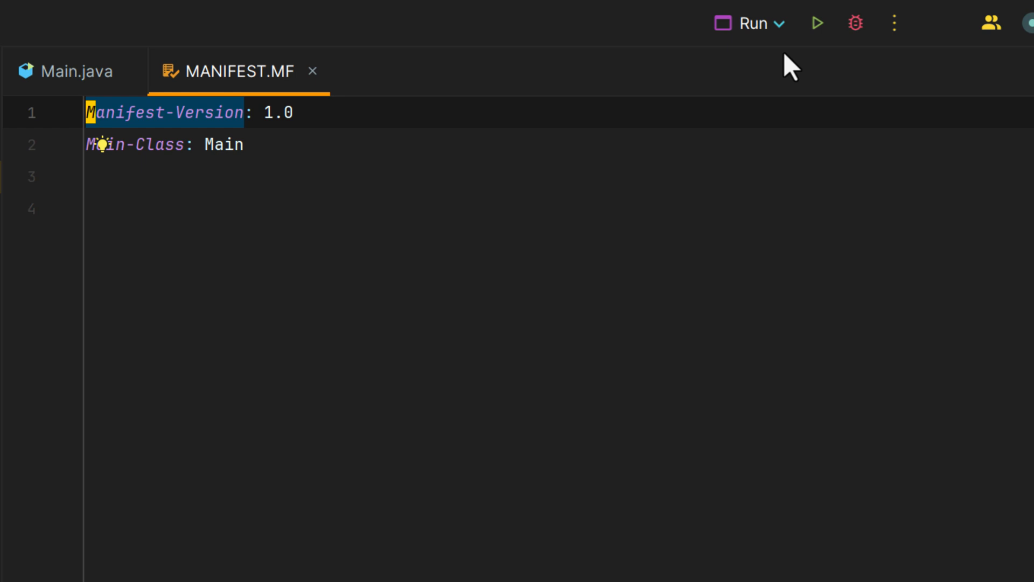
pyautogui.moveTo(749, 23)
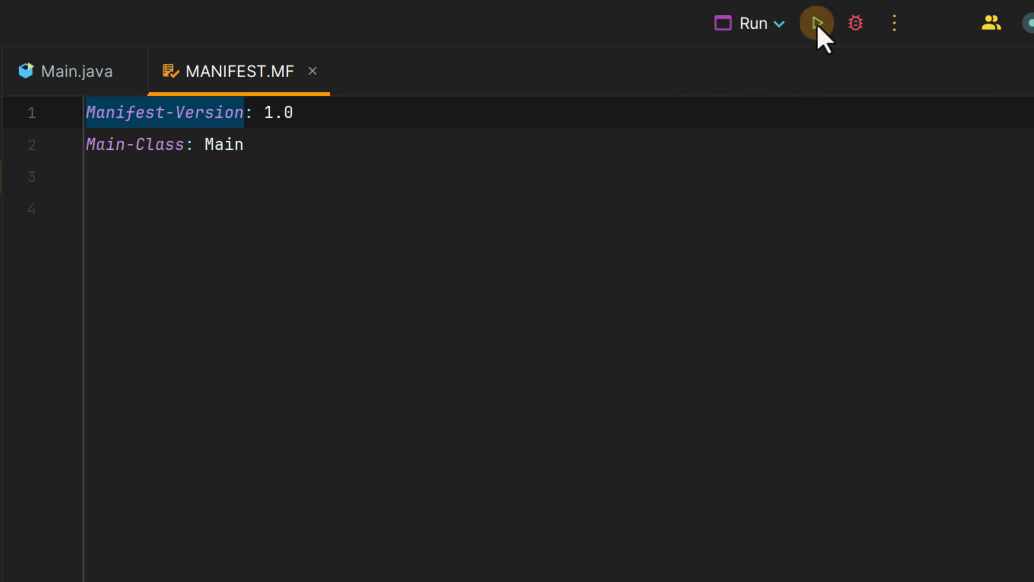
# Step: Launch the saved 'Run' configuration from the toolbar, printing 'Hello world!' with exit code 0
pyautogui.click(815, 22)
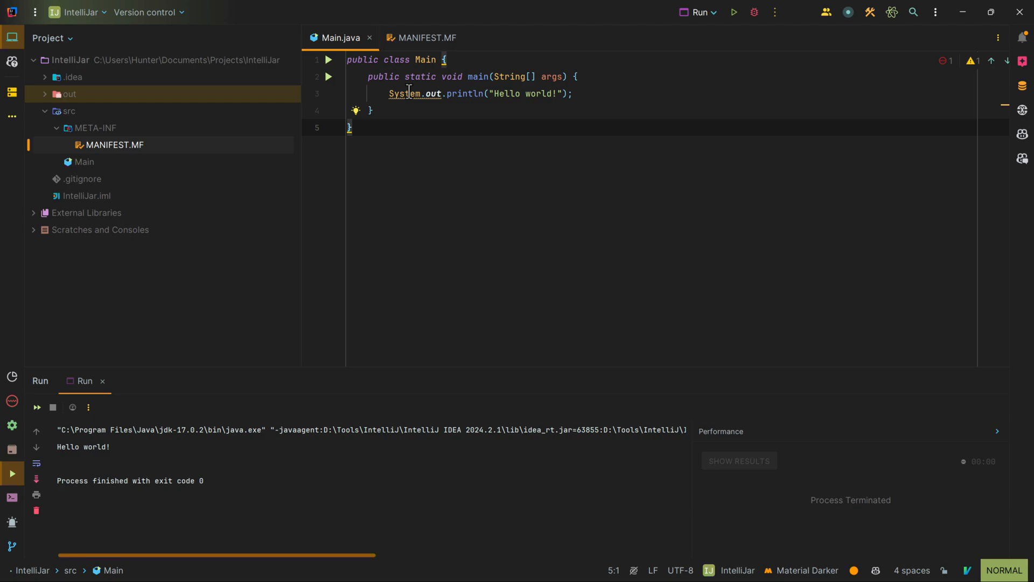
# Step: Run Main from the gutter arrows at its class and main method declarations, printing 'Hello world!'
pyautogui.click(328, 59)
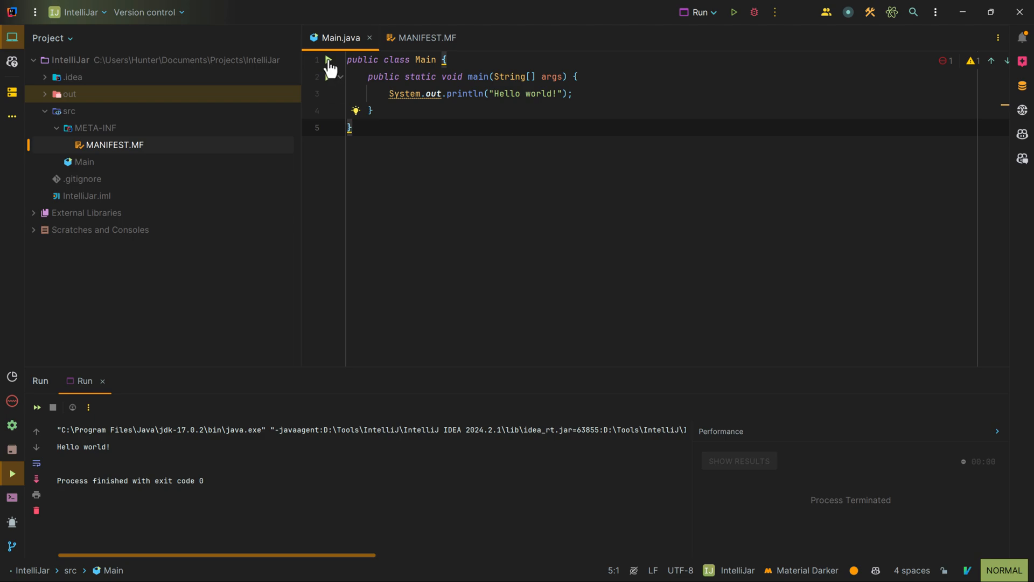
pyautogui.click(327, 64)
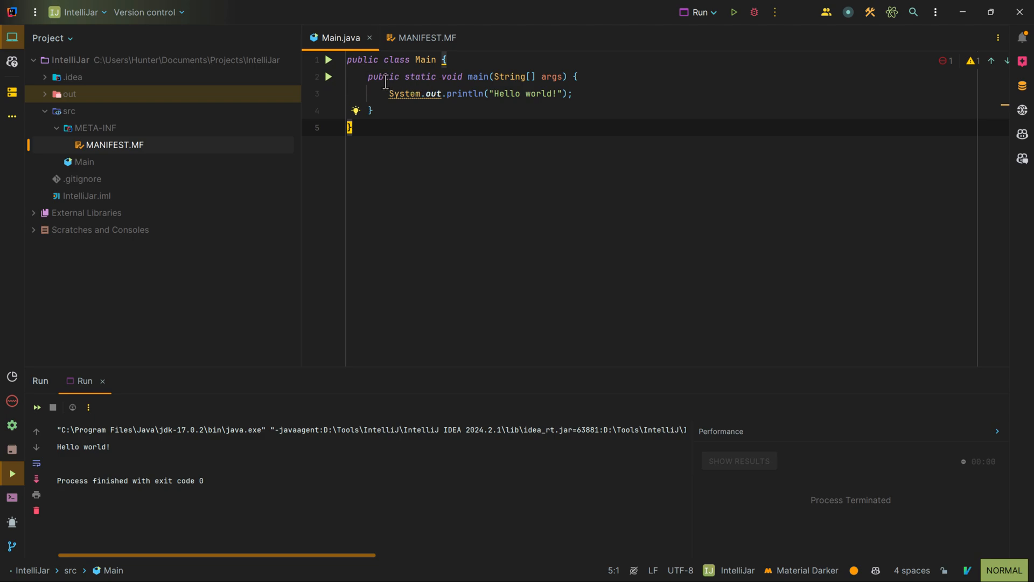
pyautogui.moveTo(481, 76)
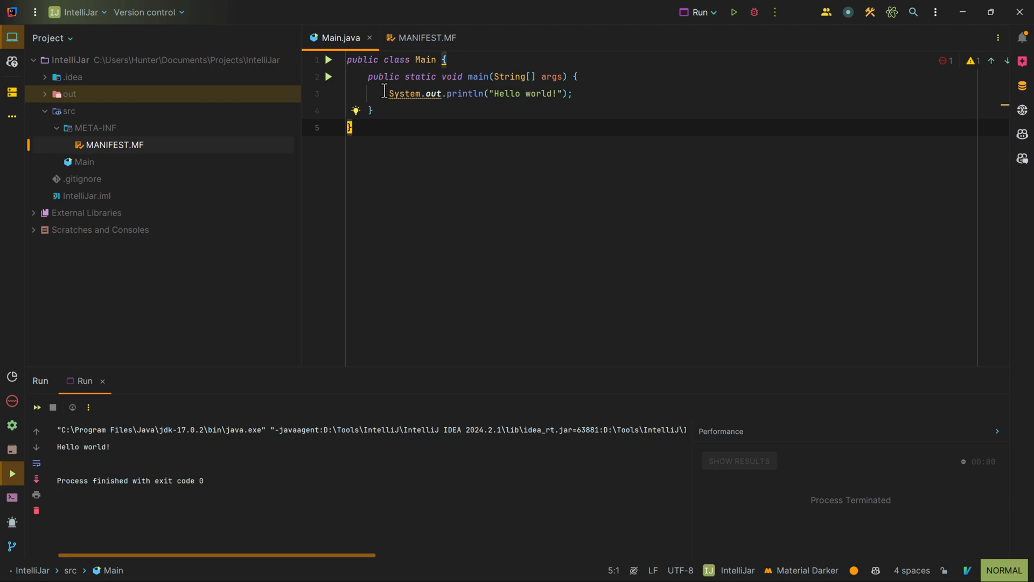
pyautogui.moveTo(478, 76)
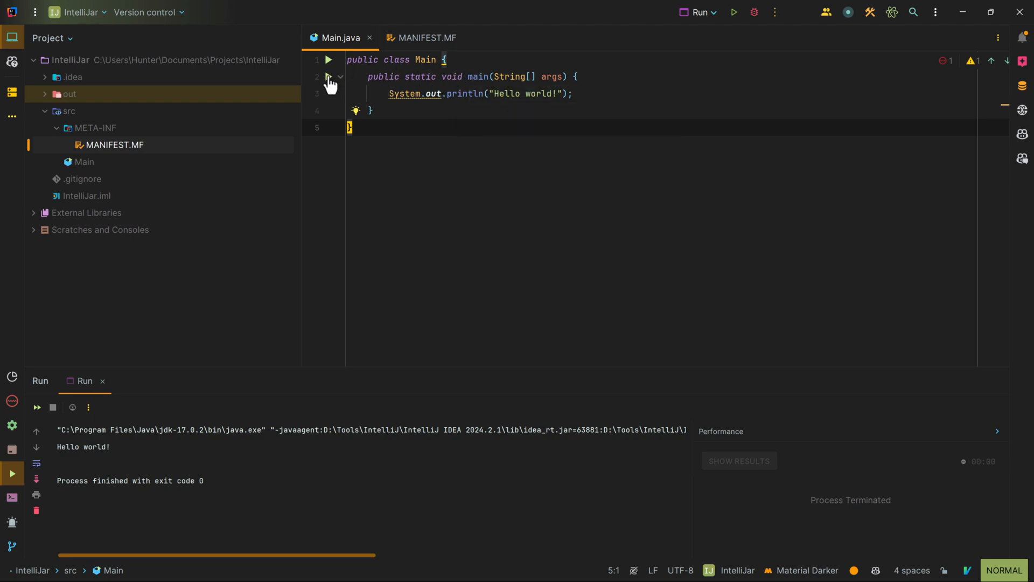
pyautogui.click(329, 76)
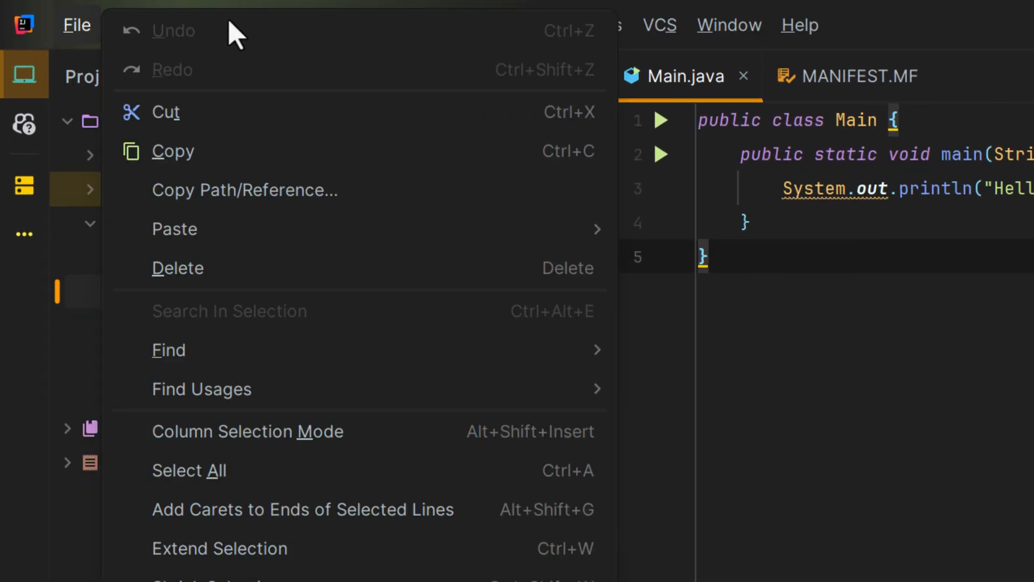
pyautogui.click(487, 25)
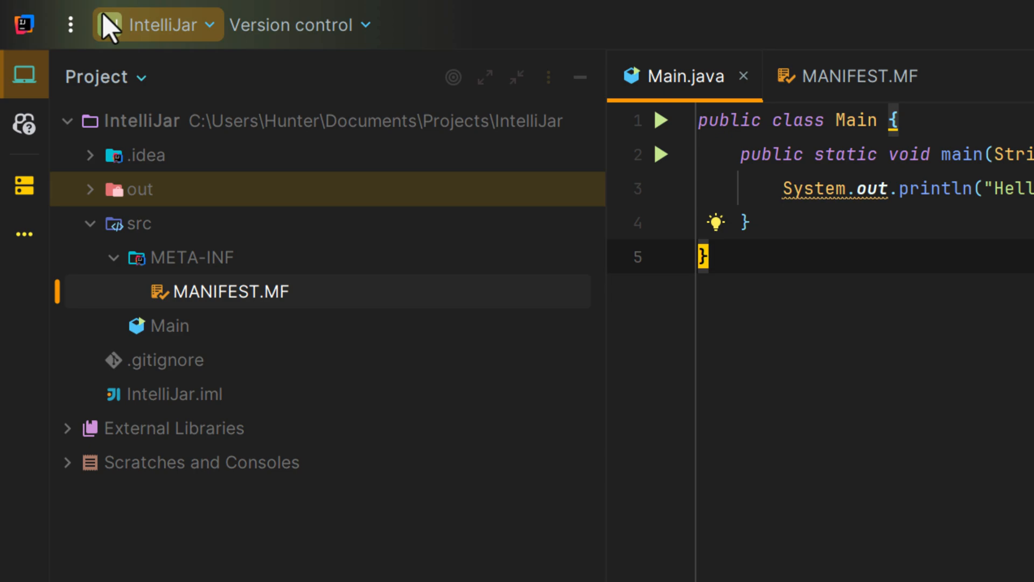
pyautogui.click(542, 25)
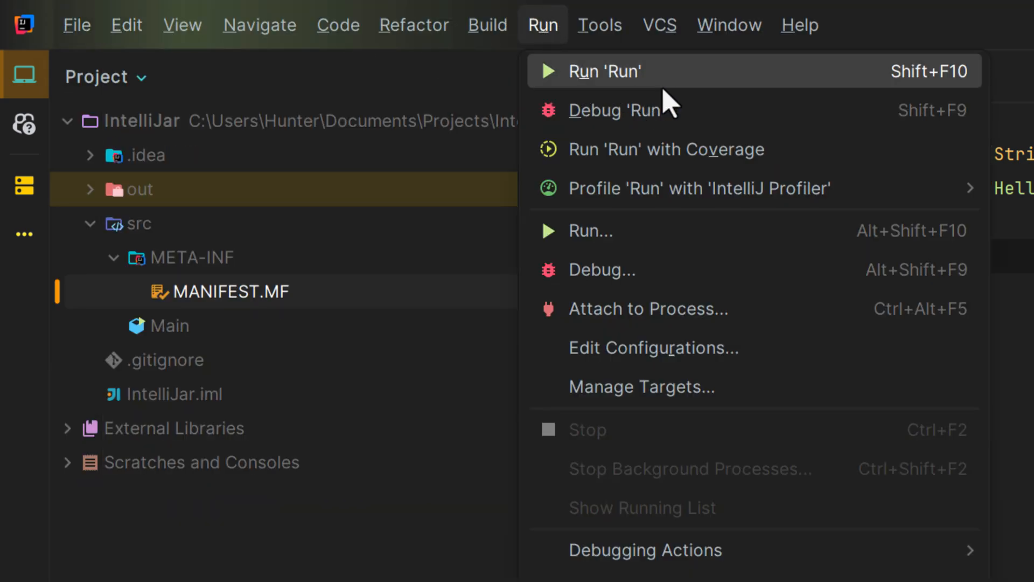
pyautogui.moveTo(752, 149)
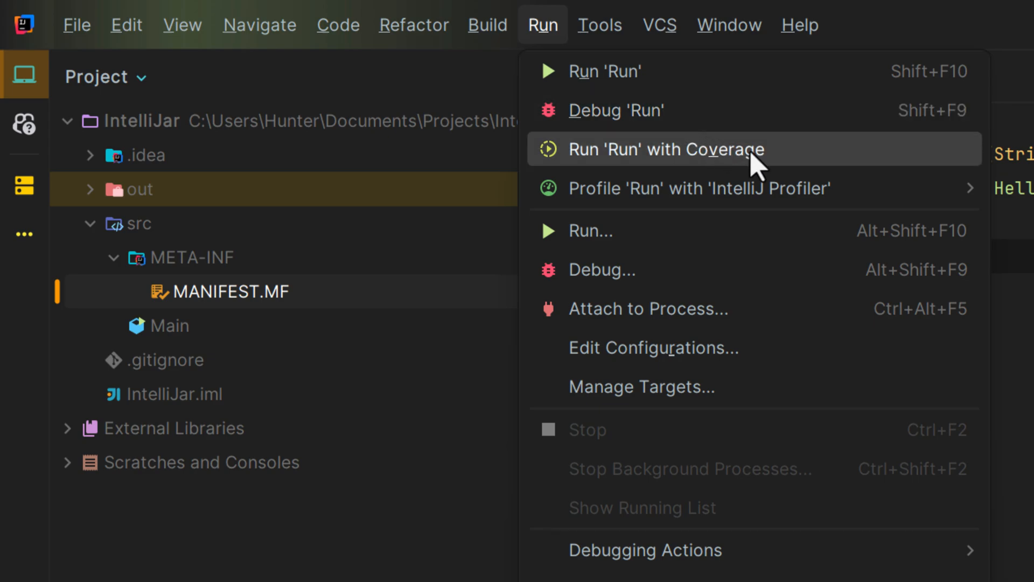
pyautogui.moveTo(790, 206)
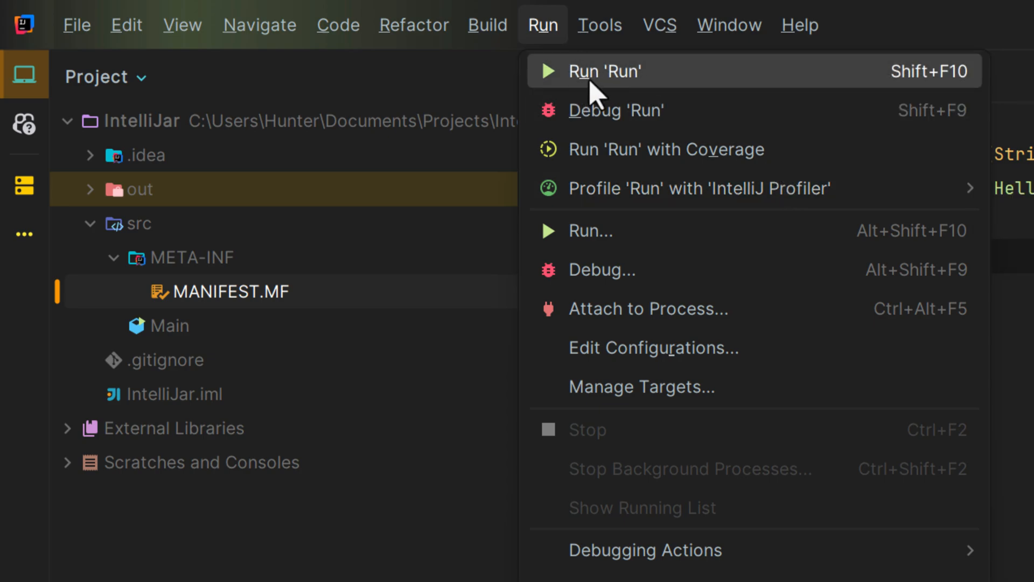
# Step: Launch the 'Run' configuration from the Run menu, printing 'Hello world!' again
pyautogui.click(604, 72)
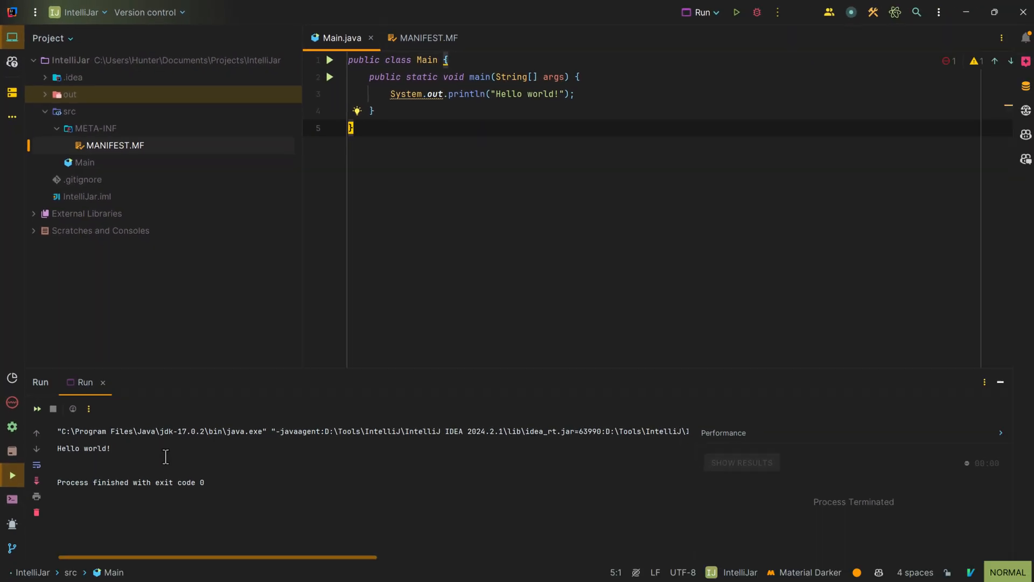